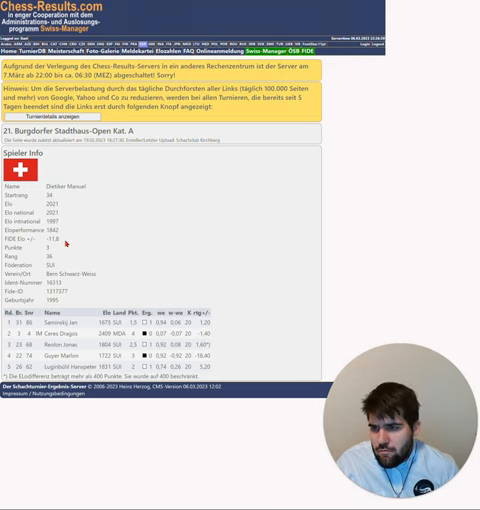
{"action": "double_click", "coordinate": [60, 240]}
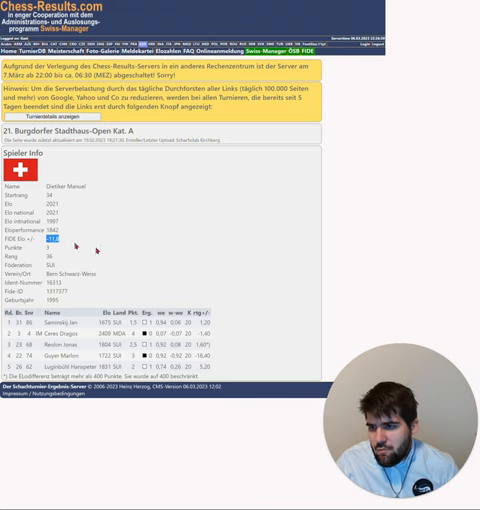